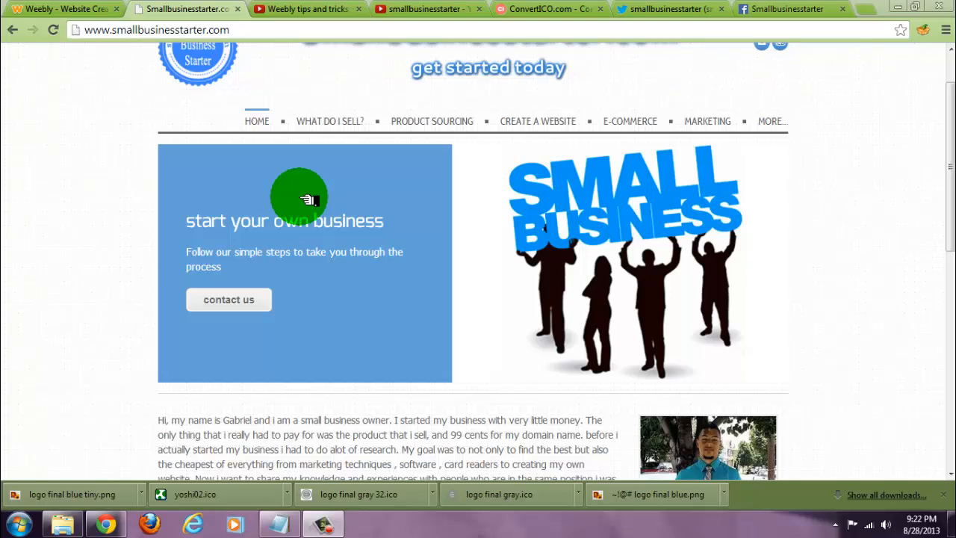
mouse_move(239, 133)
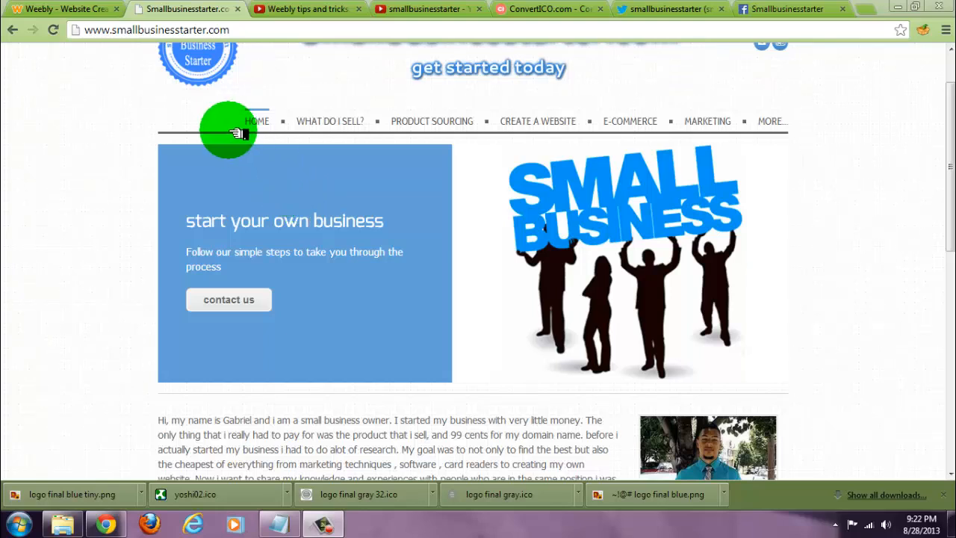
mouse_move(133, 14)
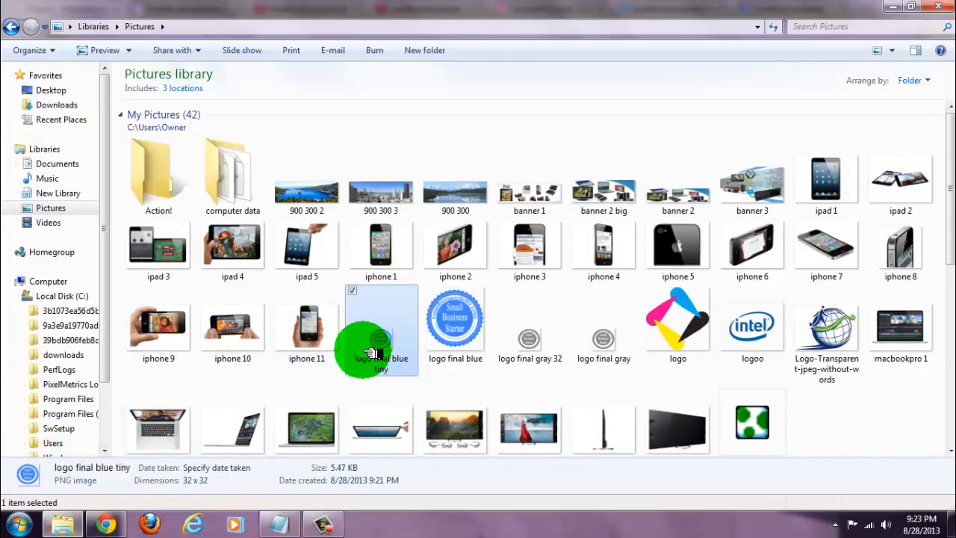
mouse_move(400, 355)
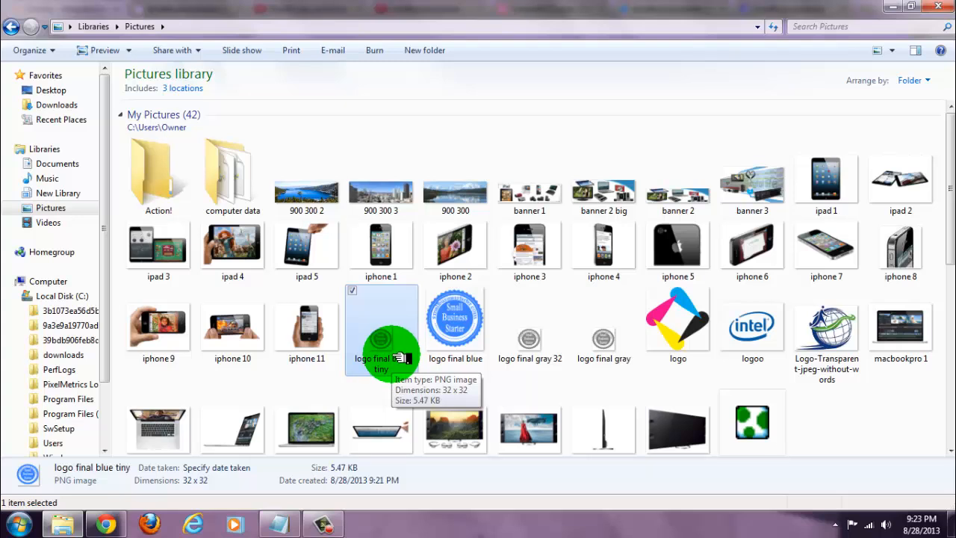
mouse_move(287, 529)
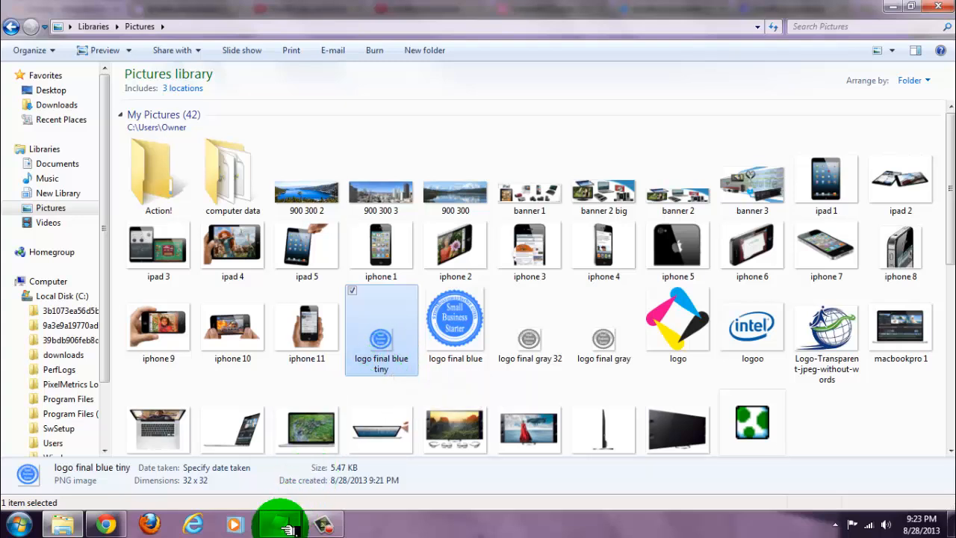
Step: Return from the Pictures library to the Chrome window showing ConvertICO
left_click(281, 520)
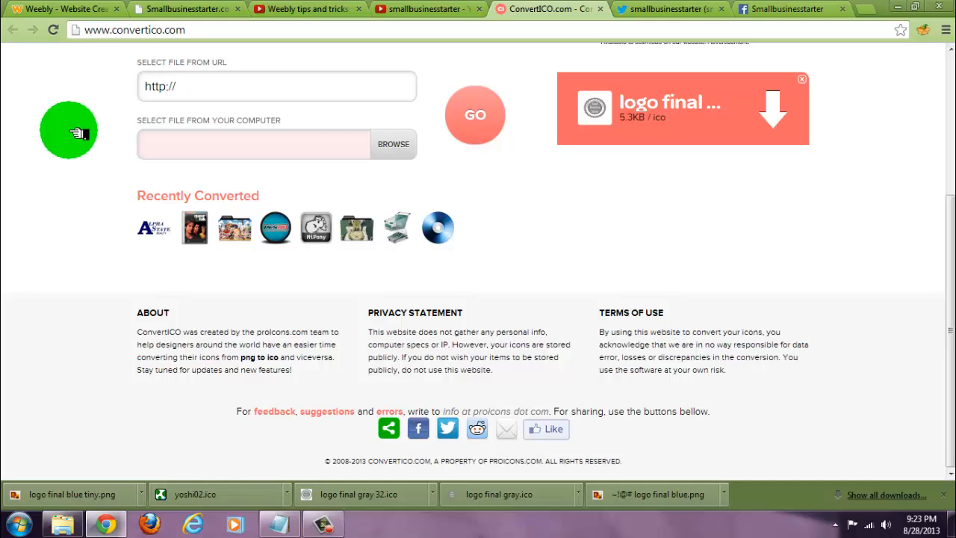
mouse_move(186, 30)
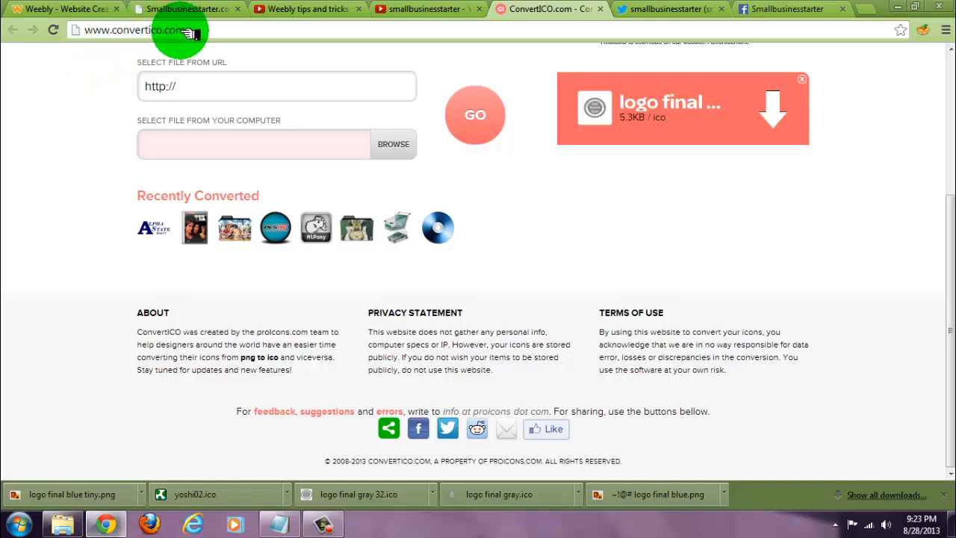
Step: Load logo final blue tiny.png from Pictures into the ConvertICO converter
left_click(393, 143)
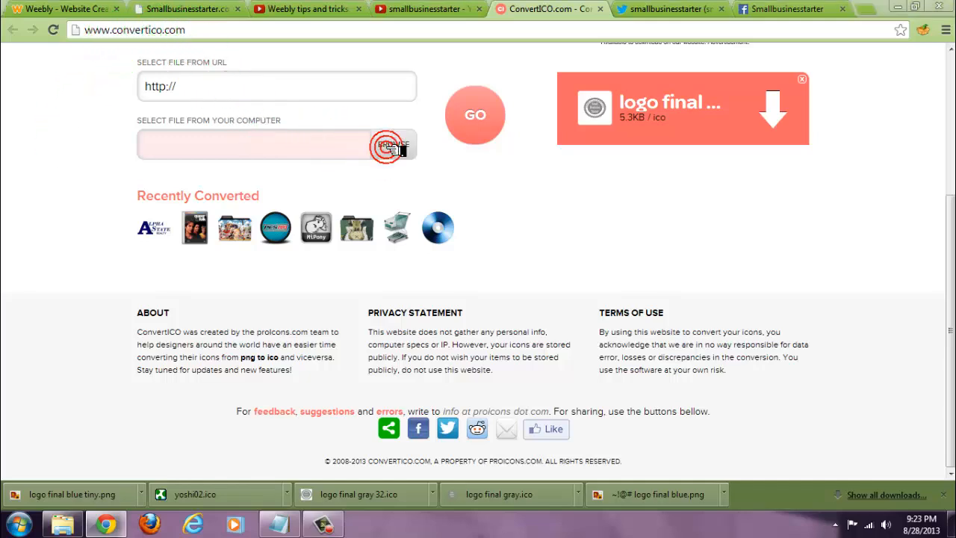
left_click(389, 144)
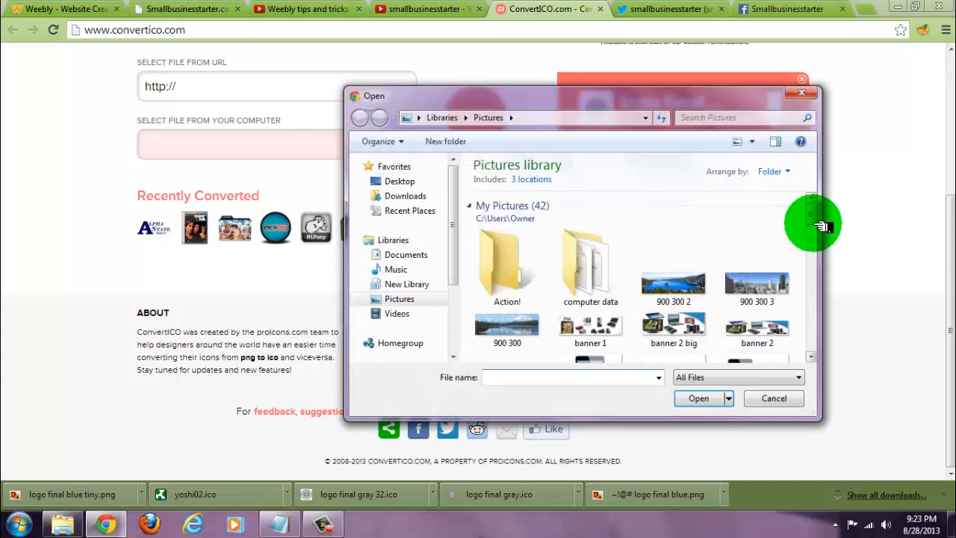
mouse_move(822, 15)
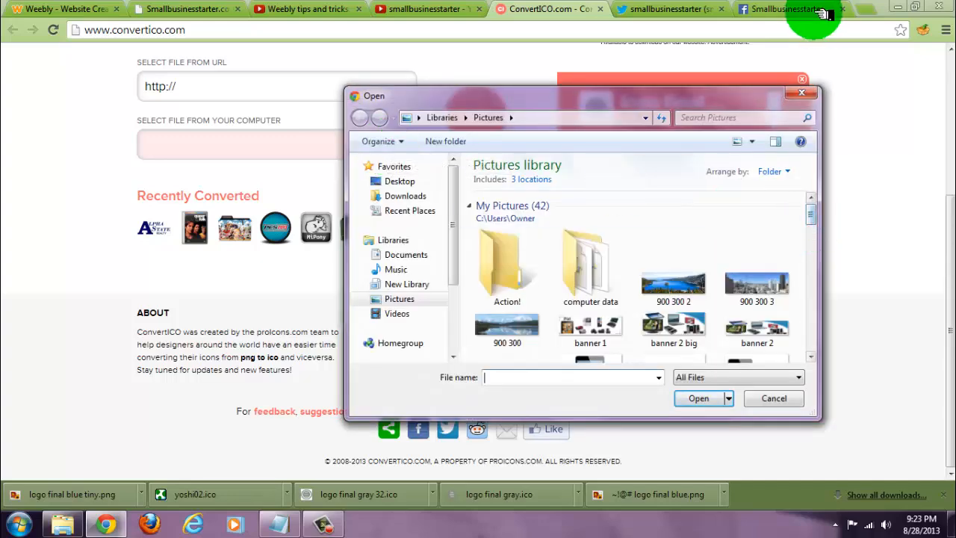
scroll("down", 3)
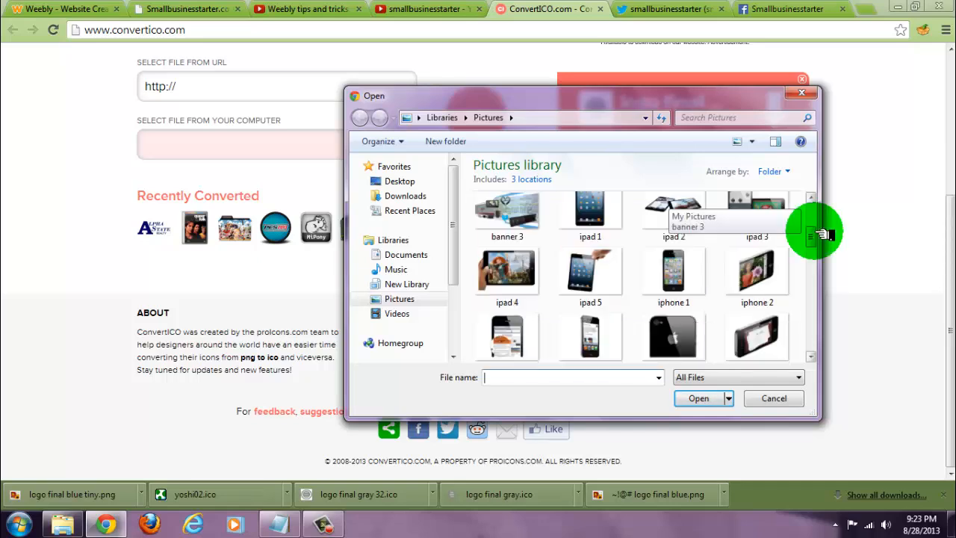
scroll("down", 3)
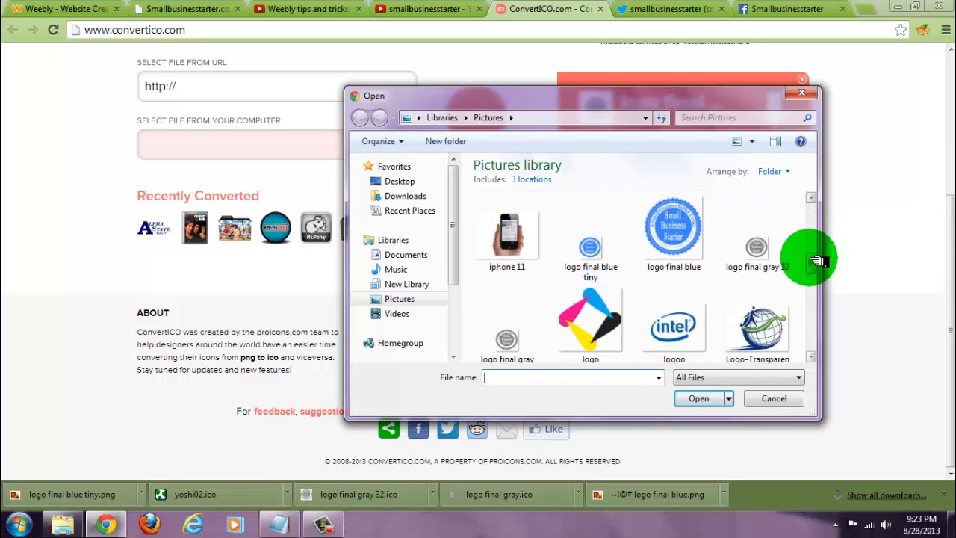
left_click(590, 236)
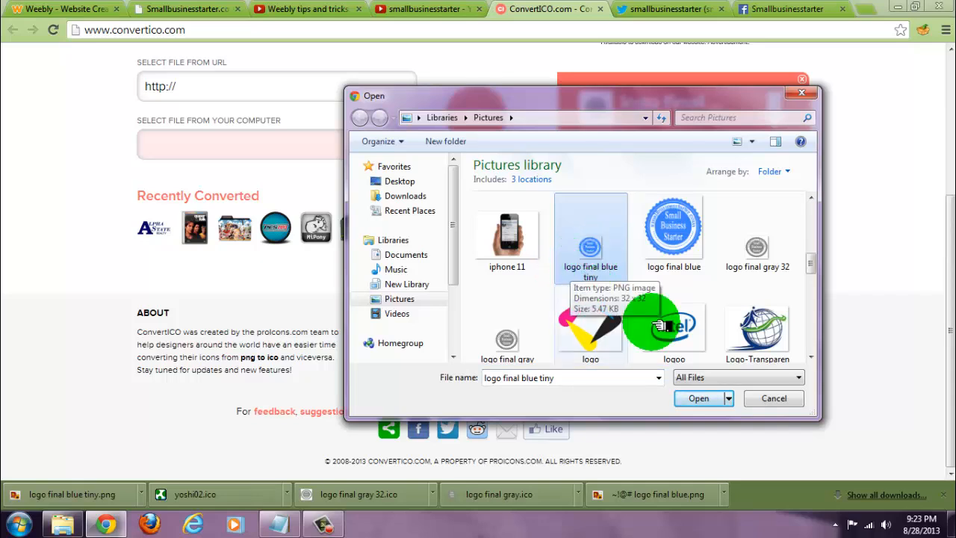
left_click(702, 398)
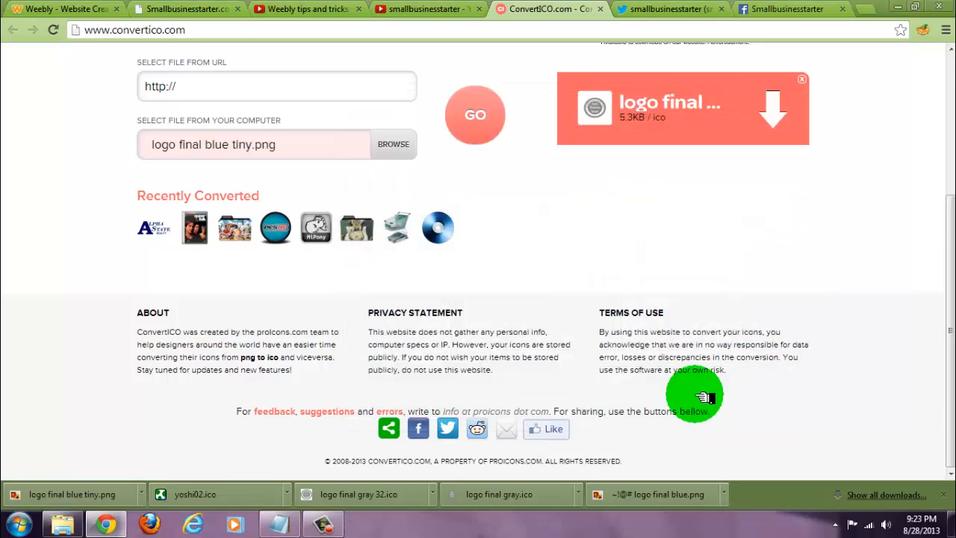
mouse_move(499, 171)
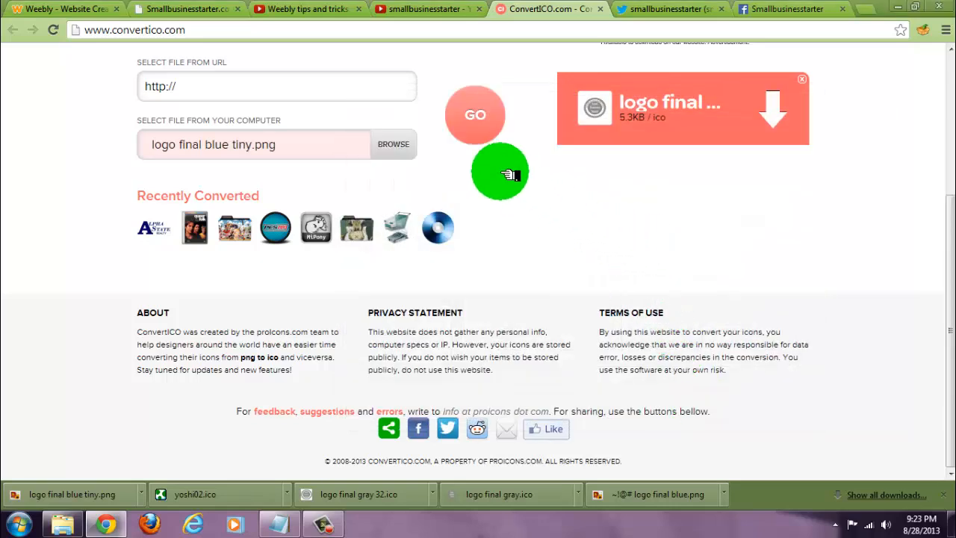
Step: Convert the PNG with GO and download logo final blue tiny.ico, then return to Weebly
left_click(475, 114)
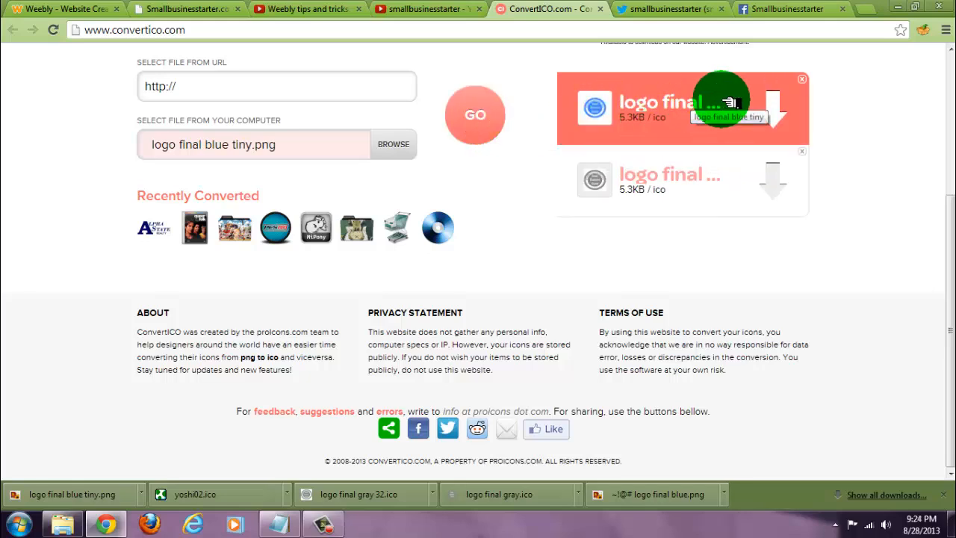
left_click(777, 112)
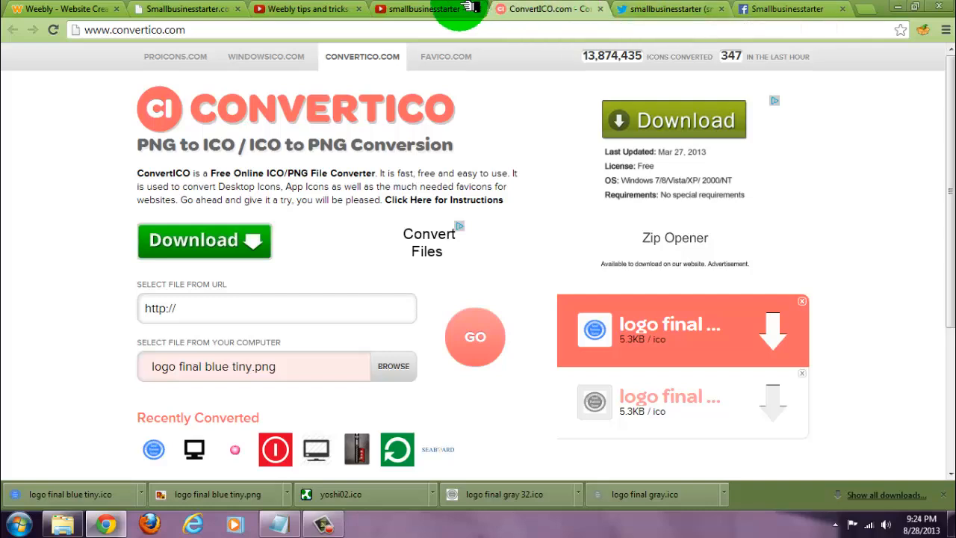
left_click(63, 9)
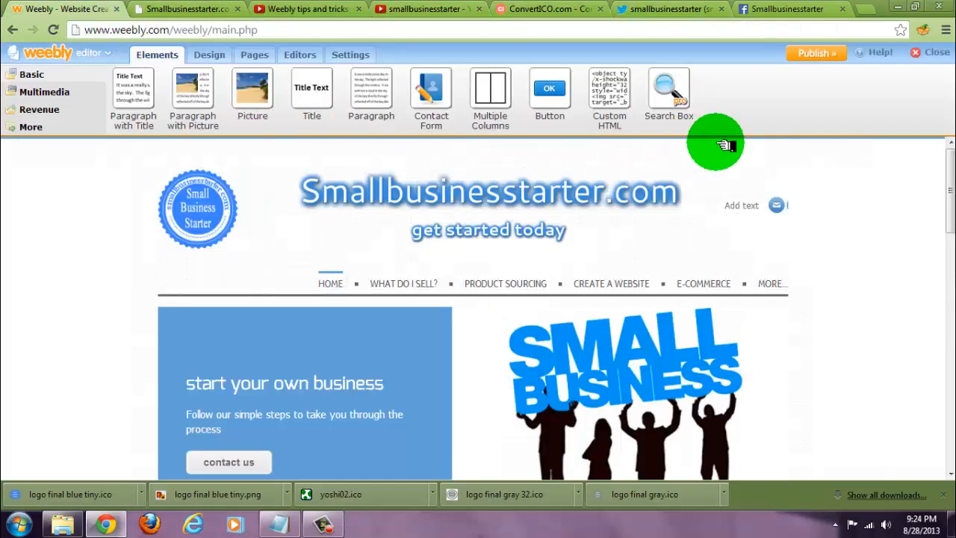
Step: Reach the theme's HTML/CSS code editor from the Design options
left_click(209, 54)
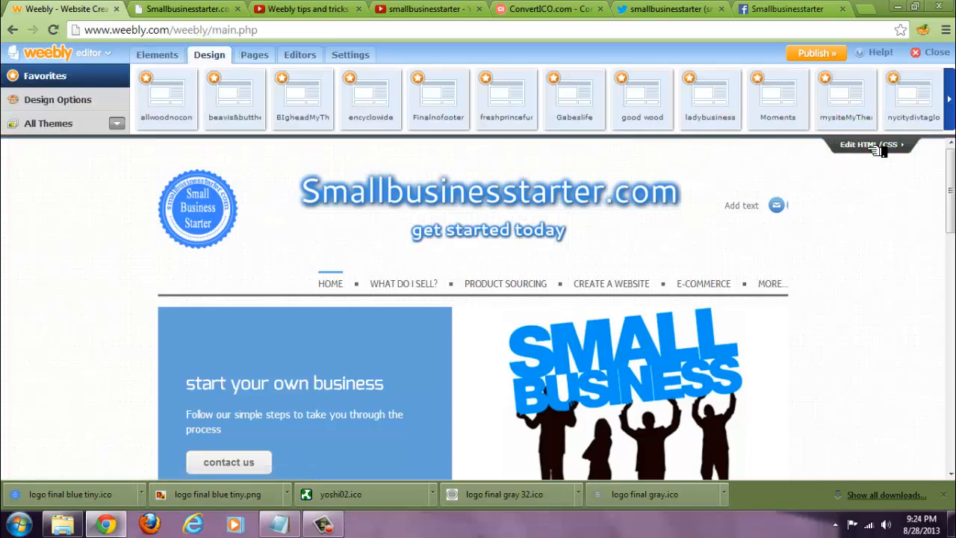
left_click(863, 143)
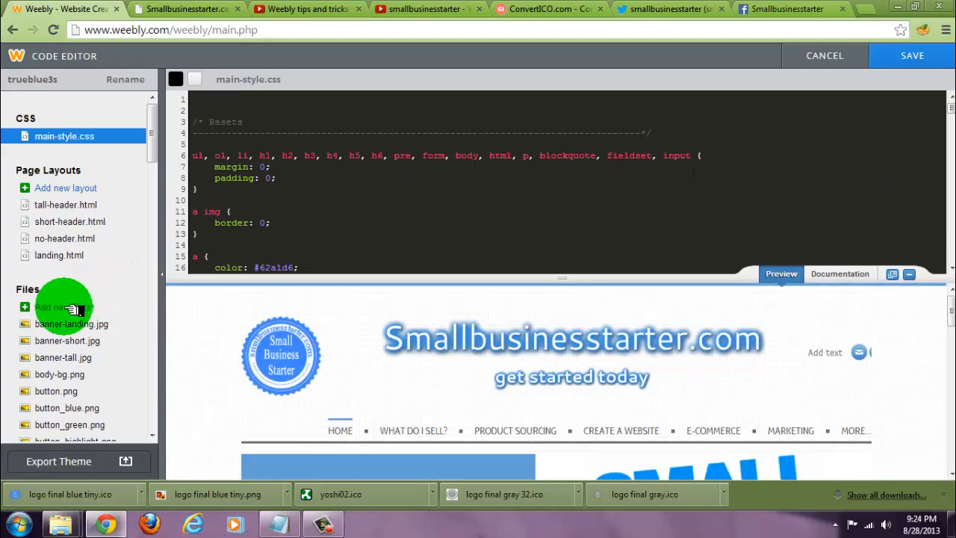
Step: Upload logo final blue tiny.ico from Pictures into the theme's files
left_click(64, 306)
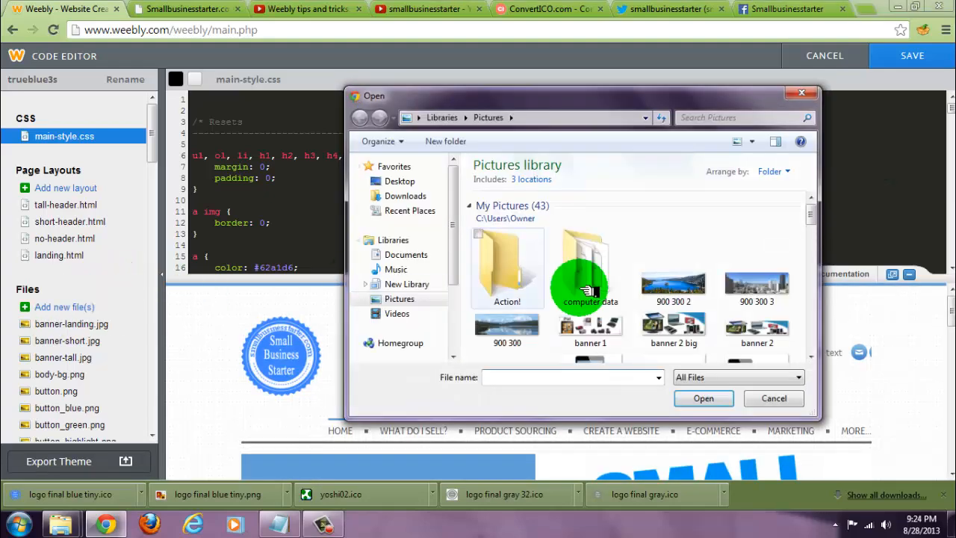
left_click(590, 236)
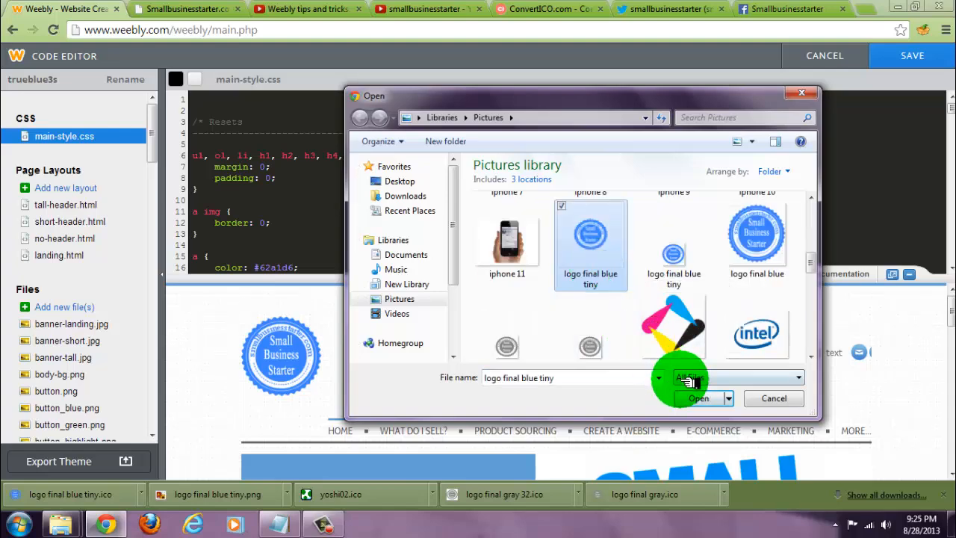
left_click(696, 397)
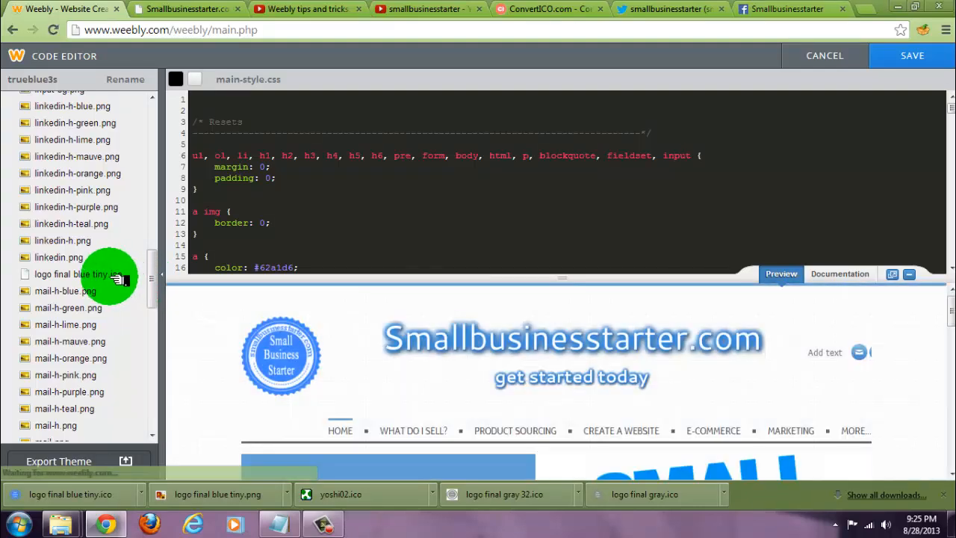
Step: Select the uploaded icon's full file name, then save the theme changes
left_click(72, 275)
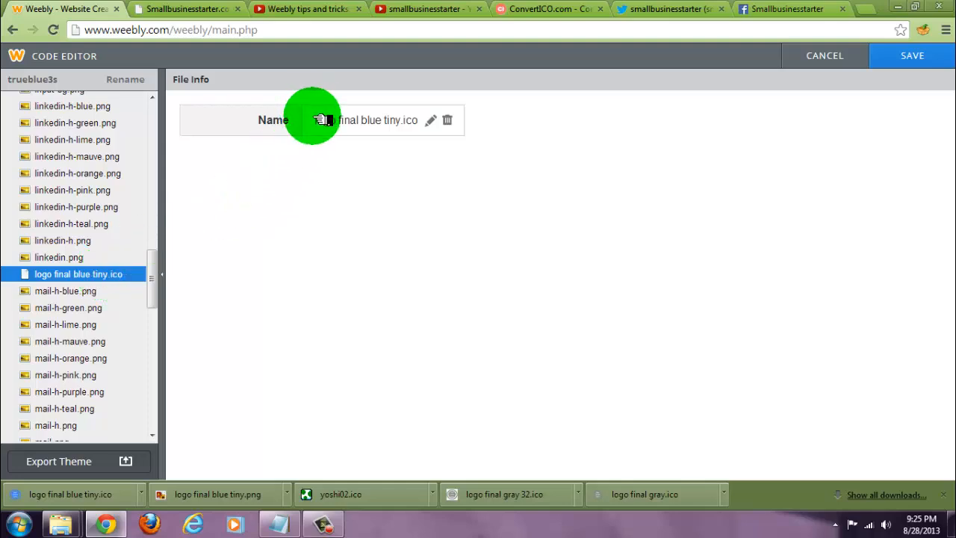
double_click(366, 119)
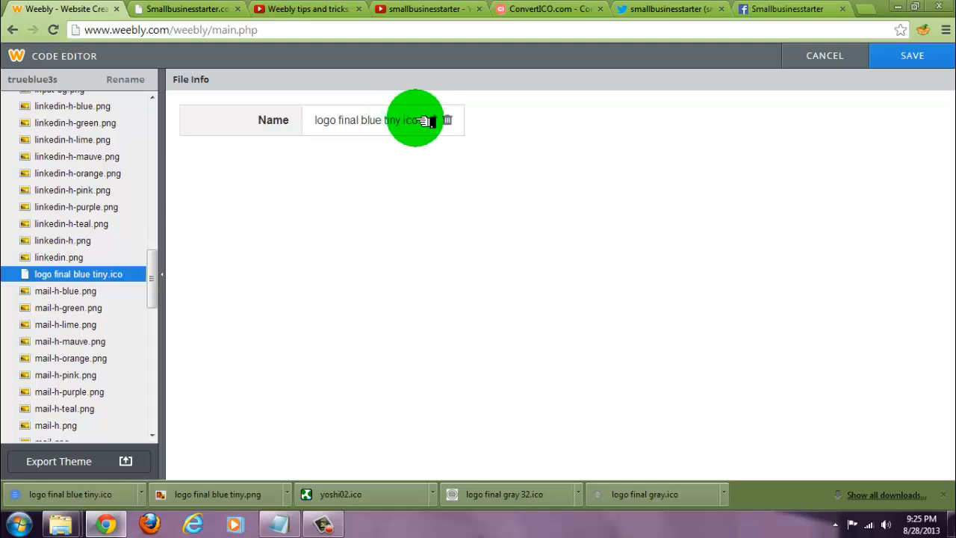
double_click(366, 119)
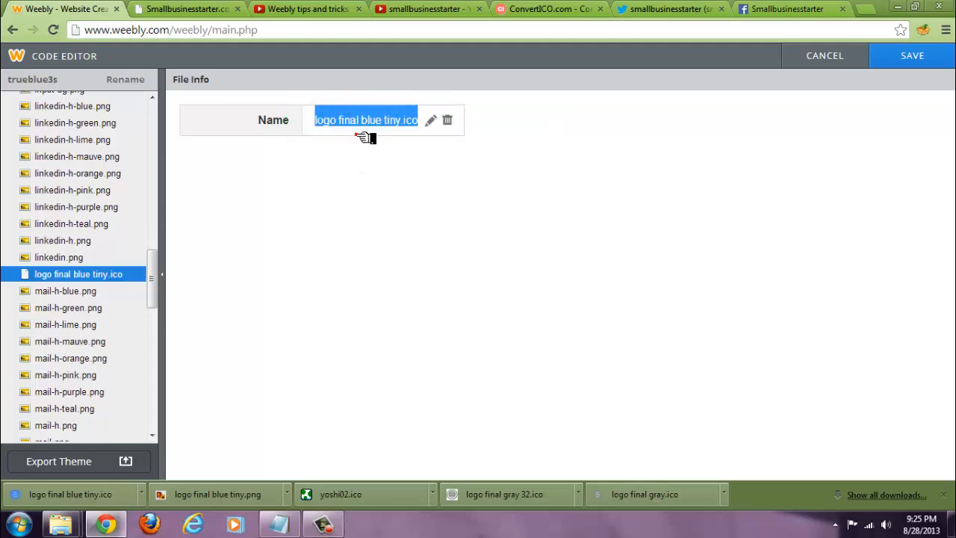
left_click(908, 57)
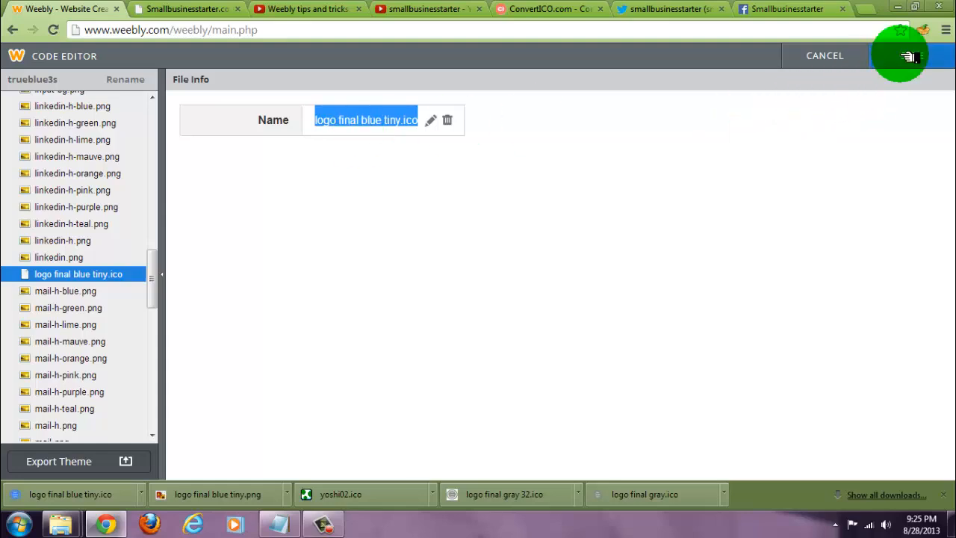
left_click(911, 55)
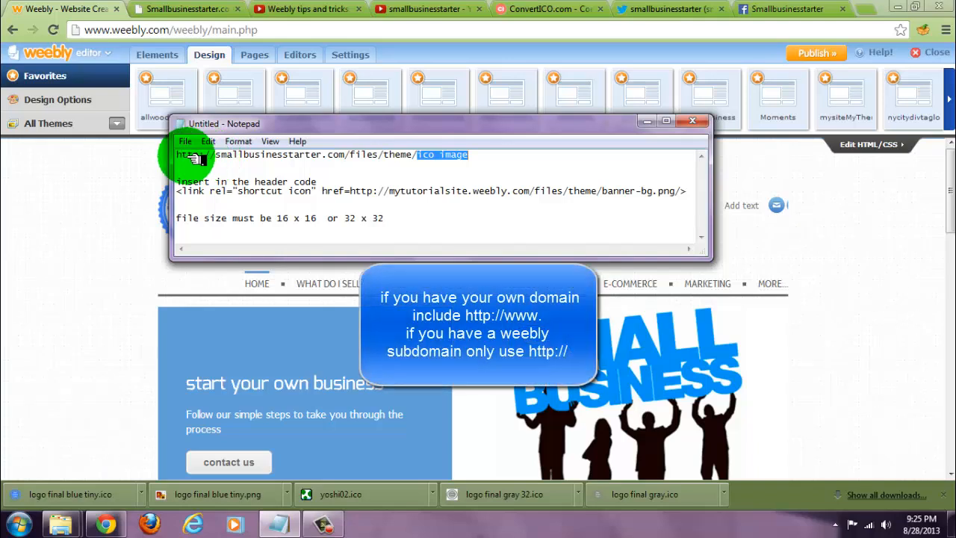
mouse_move(323, 157)
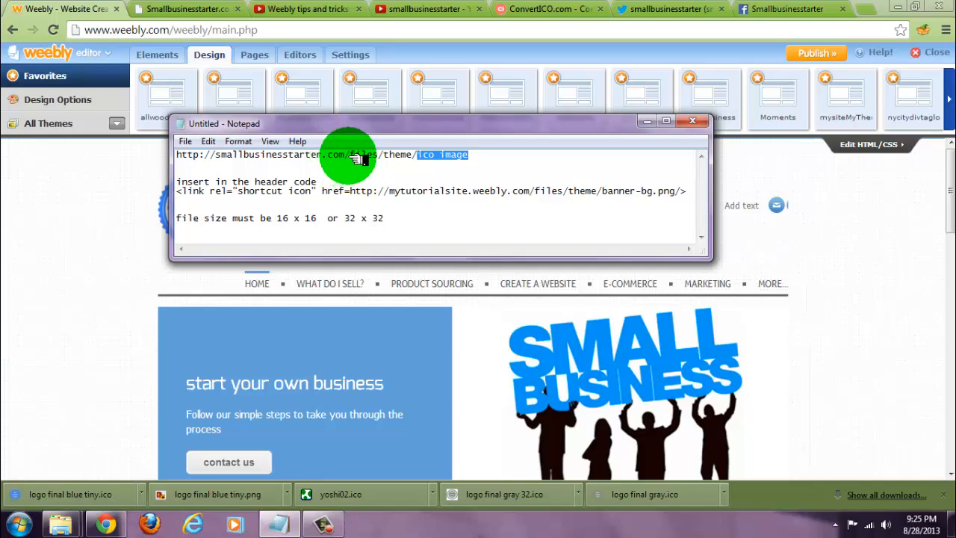
mouse_move(403, 157)
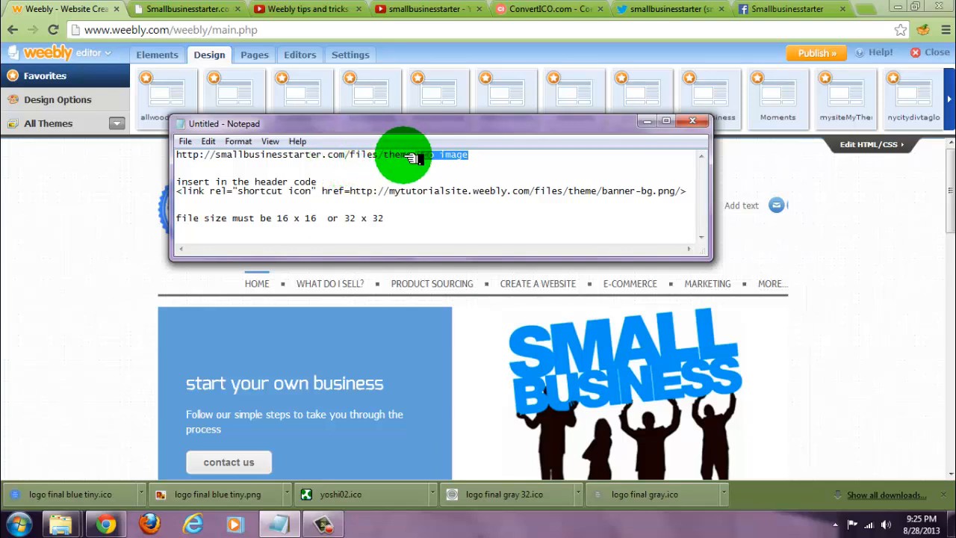
Step: Paste the icon file name over the 'ico image' placeholder and copy the finished link tag
right_click(430, 153)
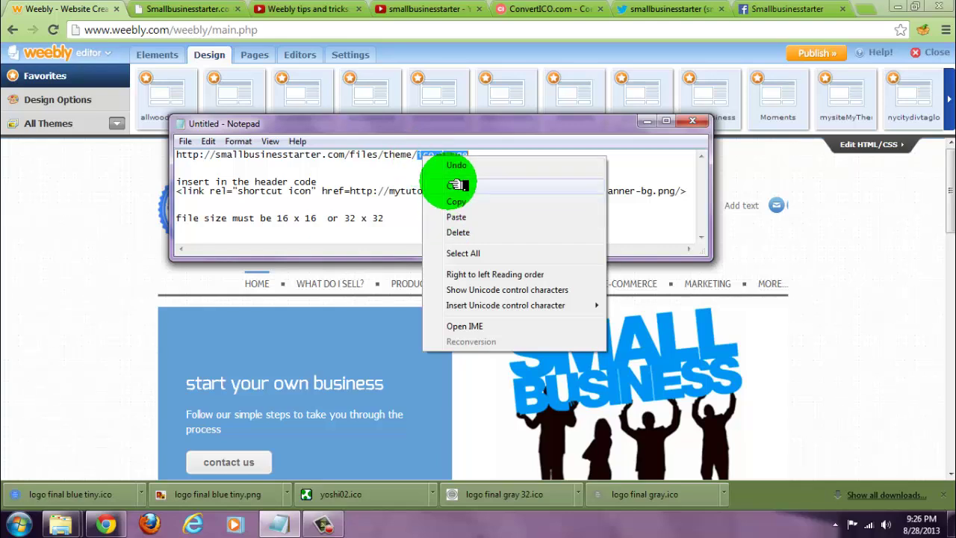
left_click(455, 217)
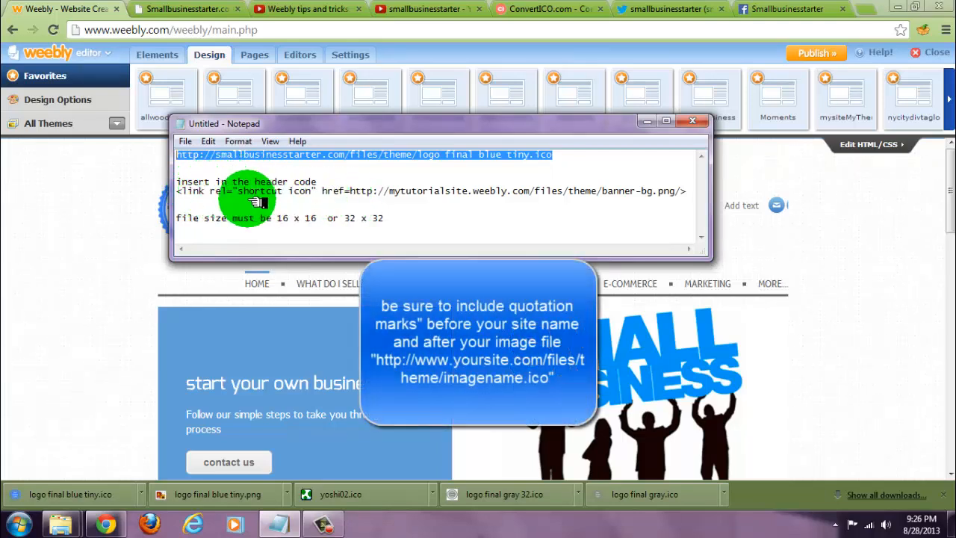
mouse_move(358, 192)
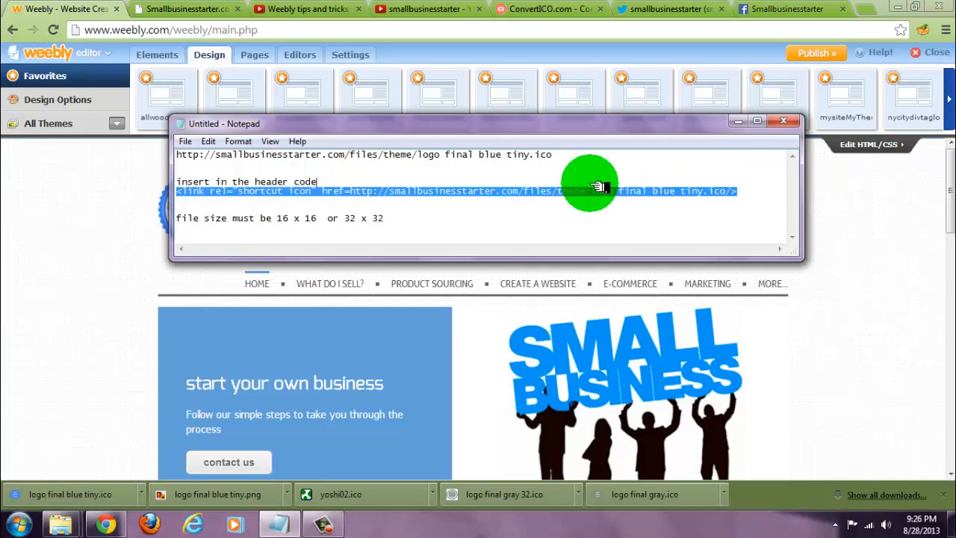
mouse_move(197, 198)
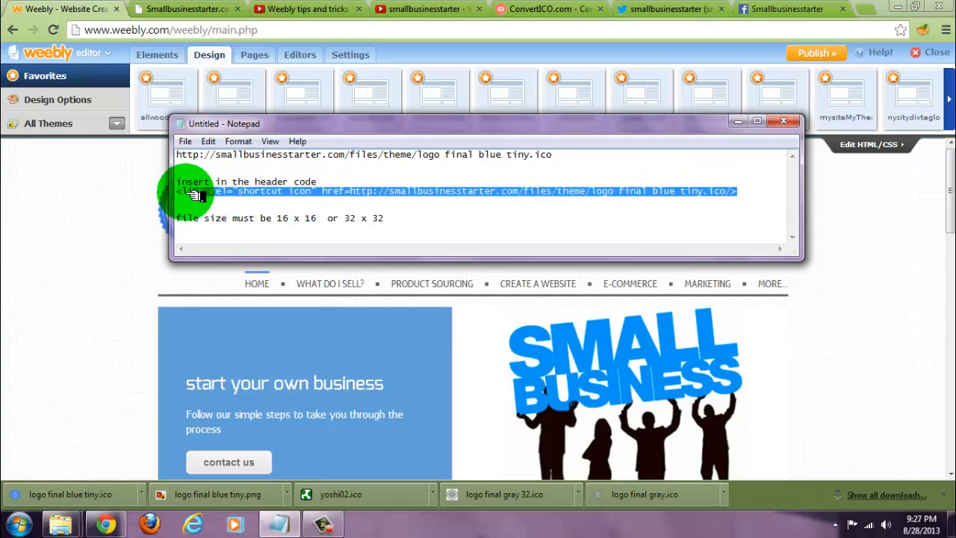
right_click(197, 195)
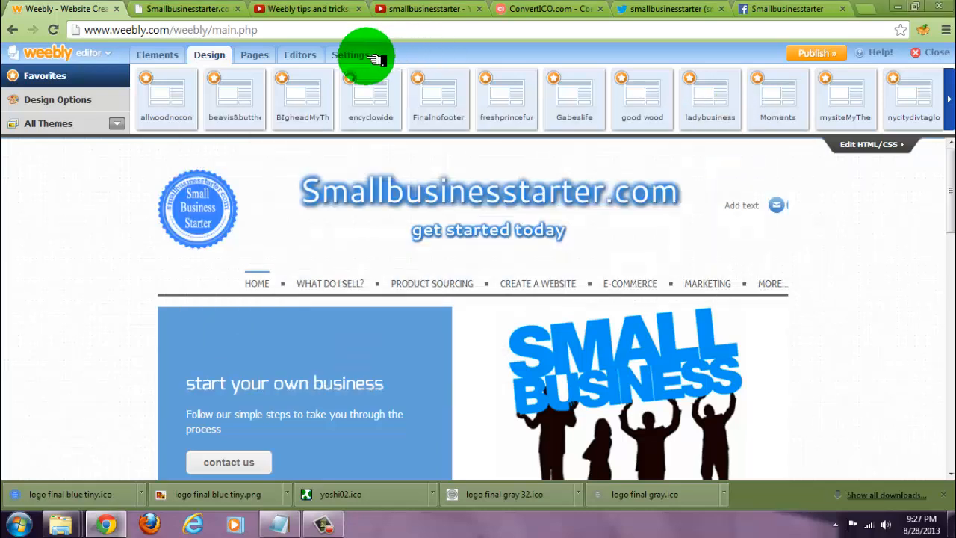
Step: Enter the shortcut icon link tag for logo final blue tiny.ico into the SEO Header Code box
left_click(351, 54)
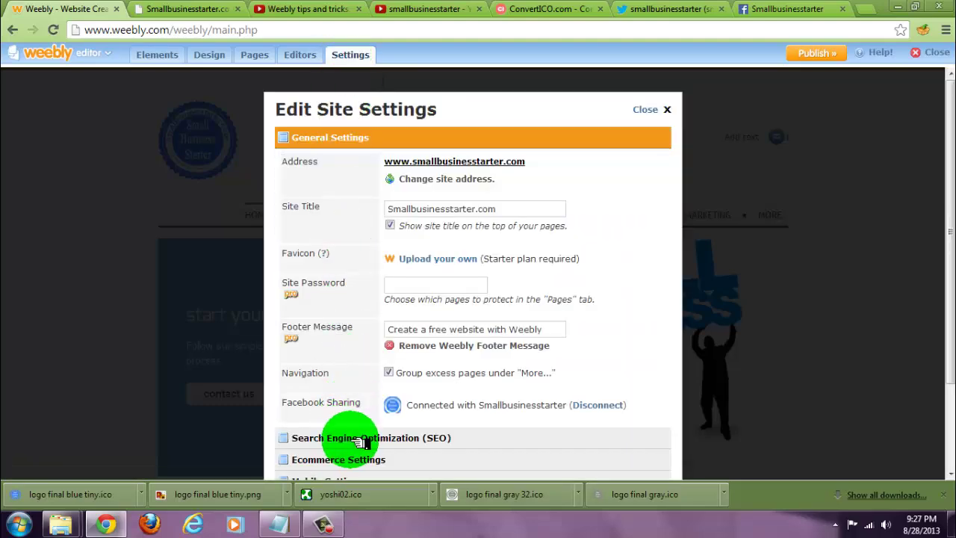
left_click(370, 438)
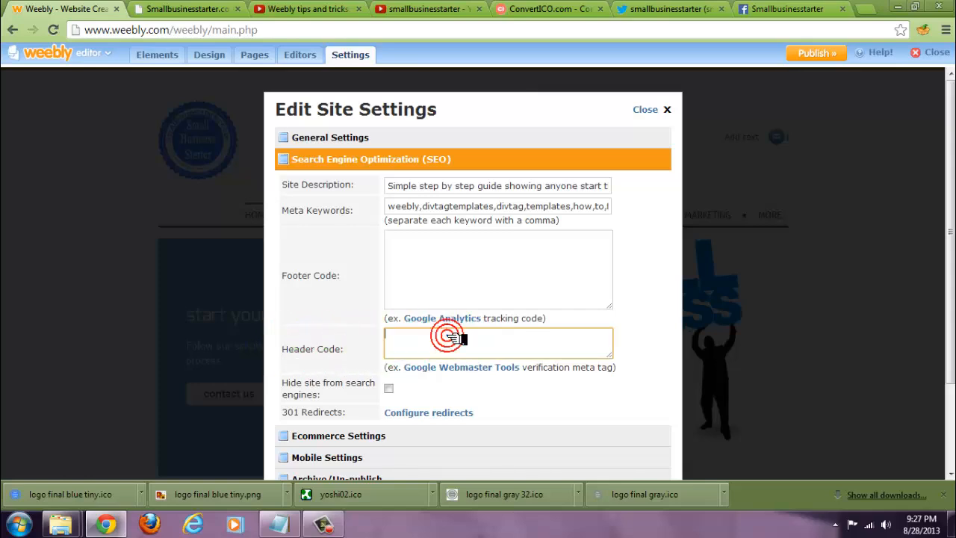
type("<link rel=\"shortcut icon\" href=http://smallbusinessstarter.com/files/theme/logo final blue tiny.ico/>")
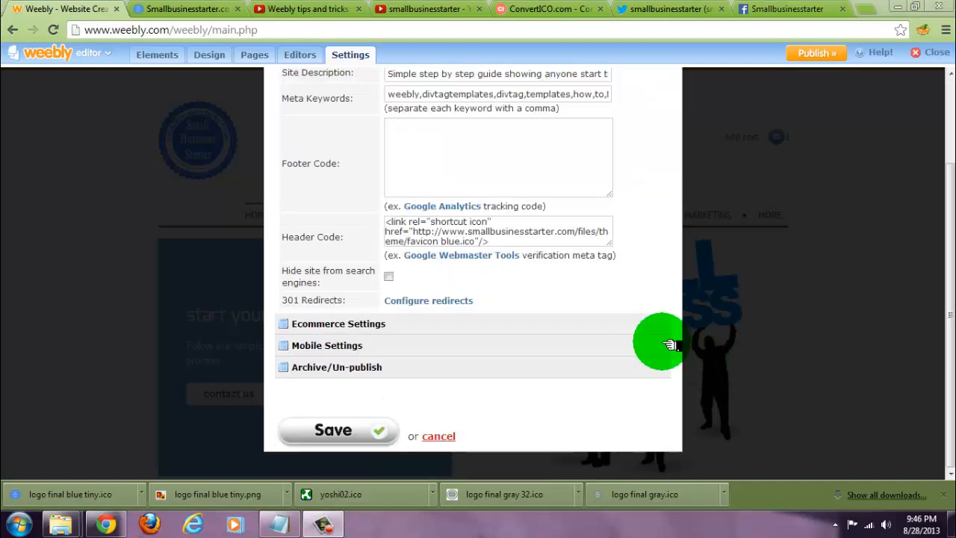
mouse_move(540, 280)
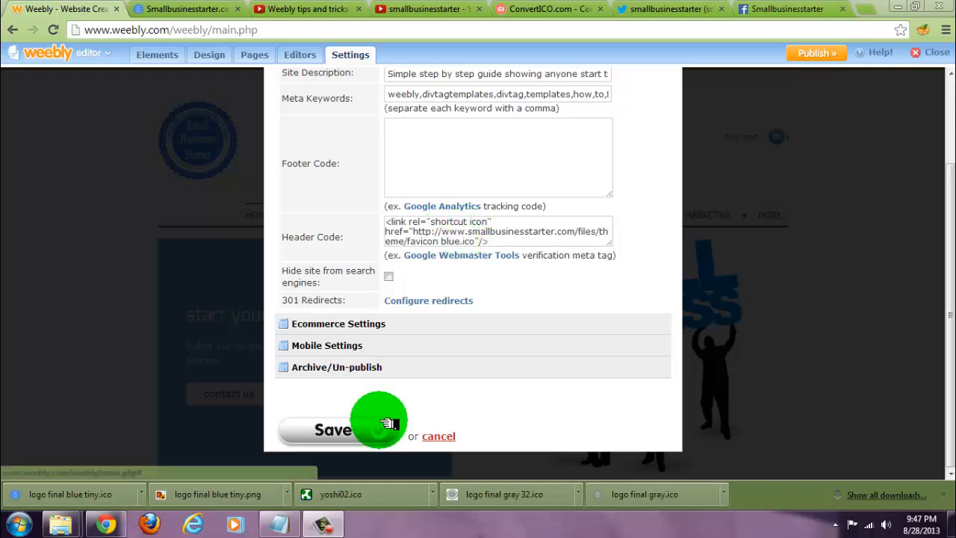
Step: Save the site settings with the header code and publish the site
left_click(325, 429)
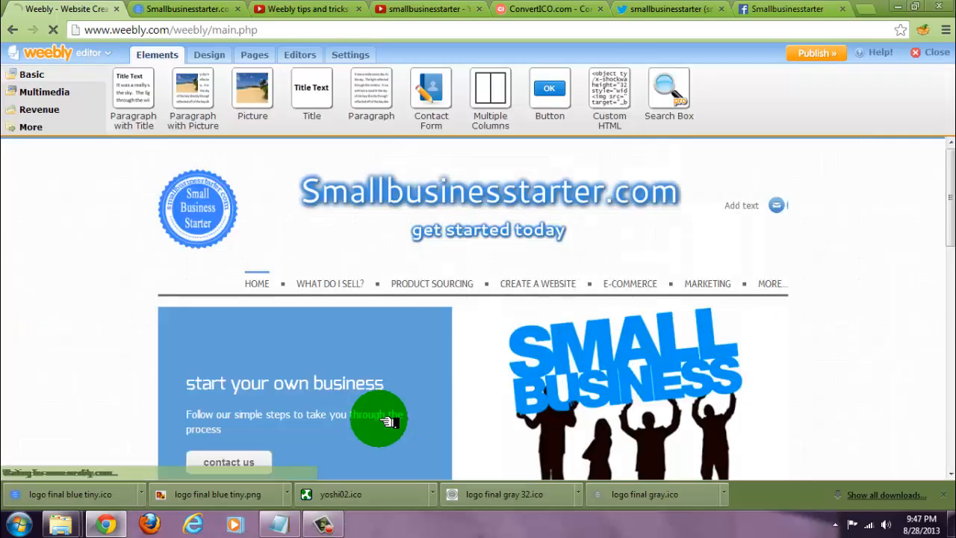
mouse_move(447, 173)
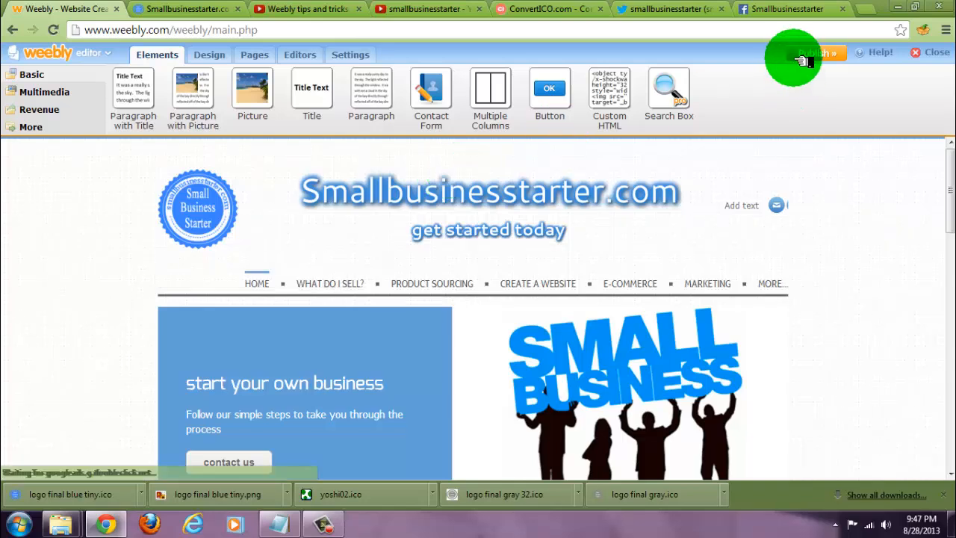
left_click(814, 52)
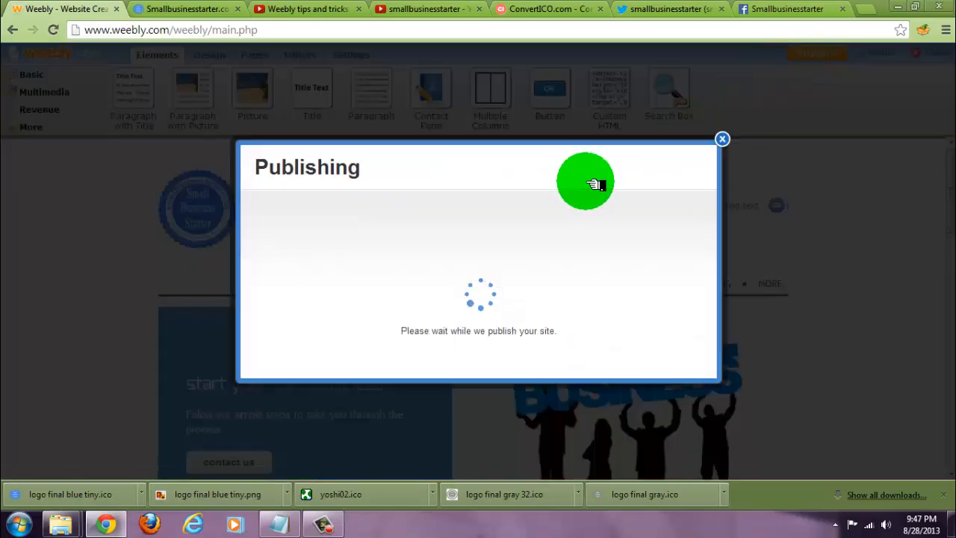